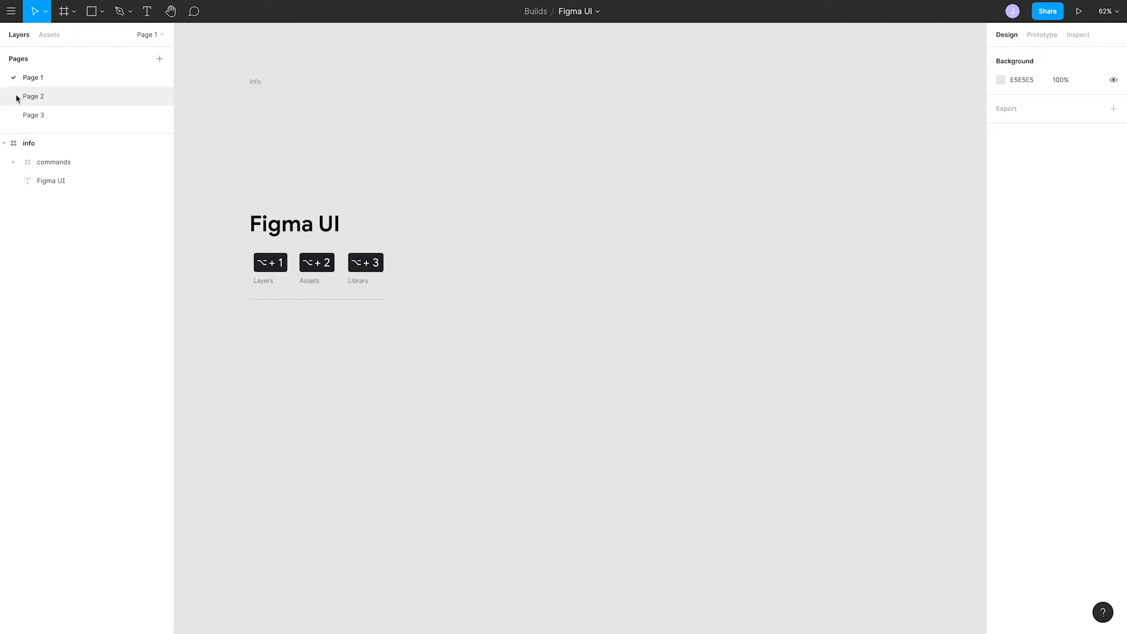
Step: Browse Pages 2 and 1, select the info frame, and add Page 4
click(33, 96)
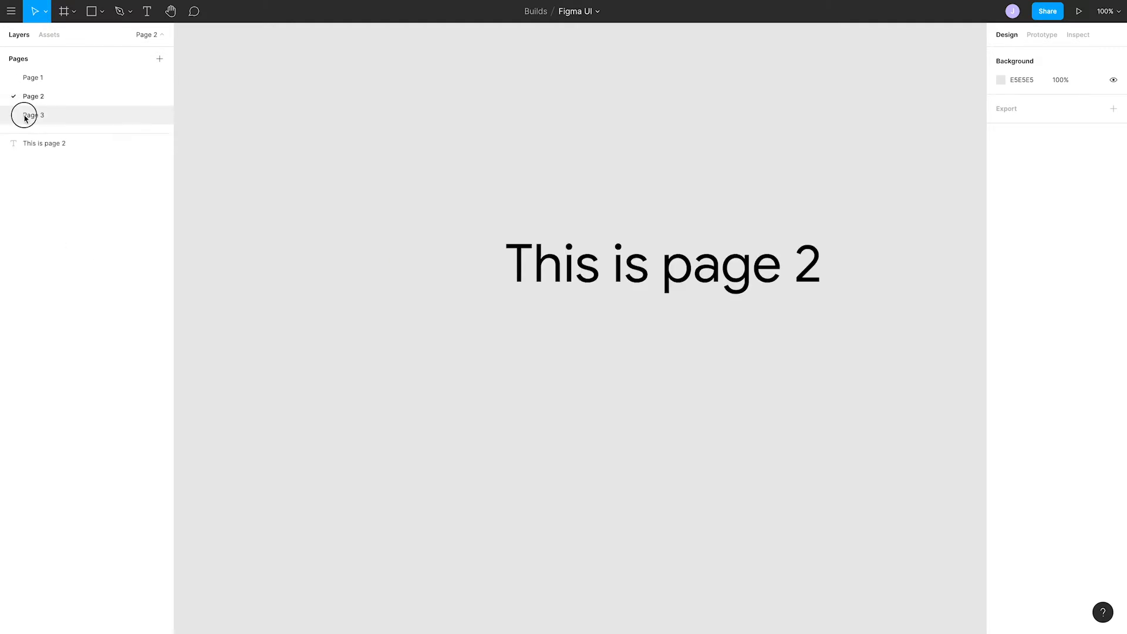
click(33, 77)
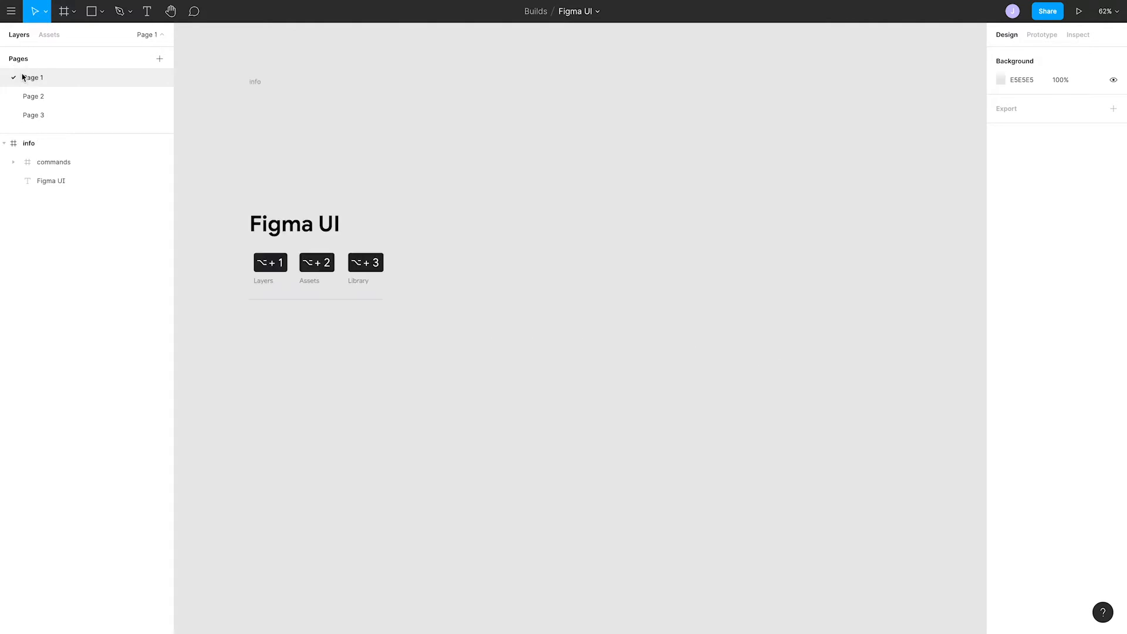
click(29, 143)
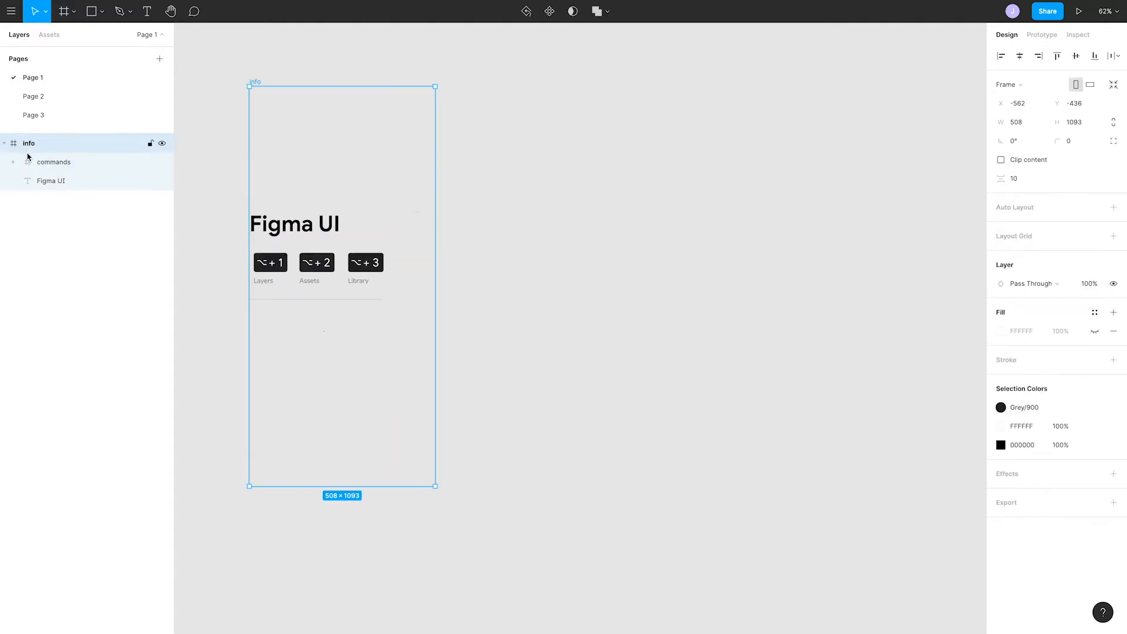
mouse_move(144, 37)
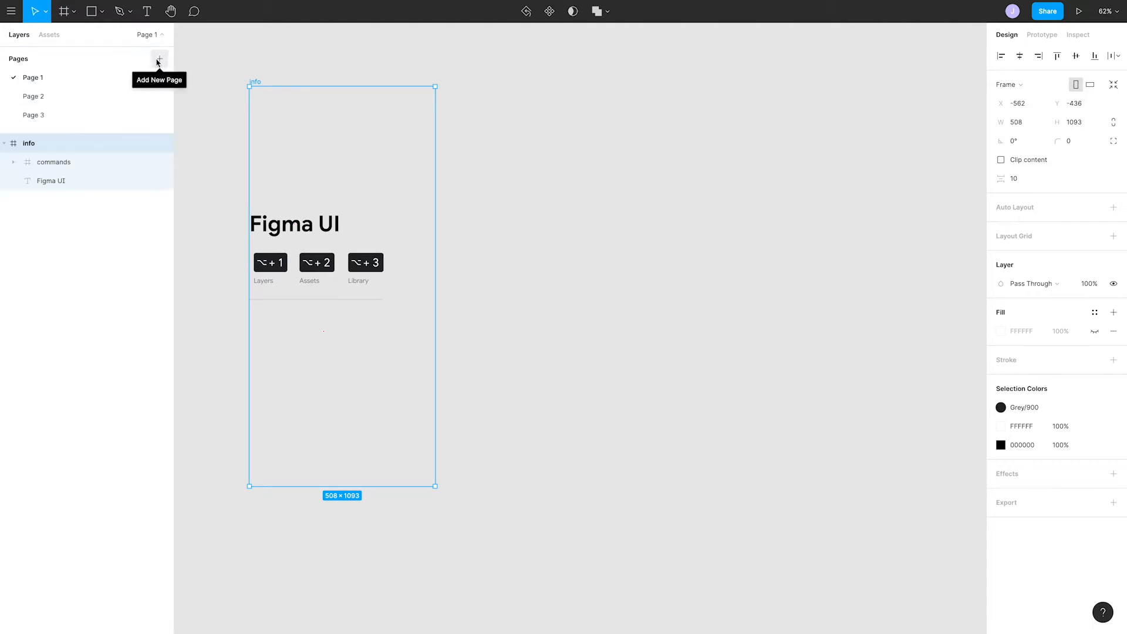
click(159, 59)
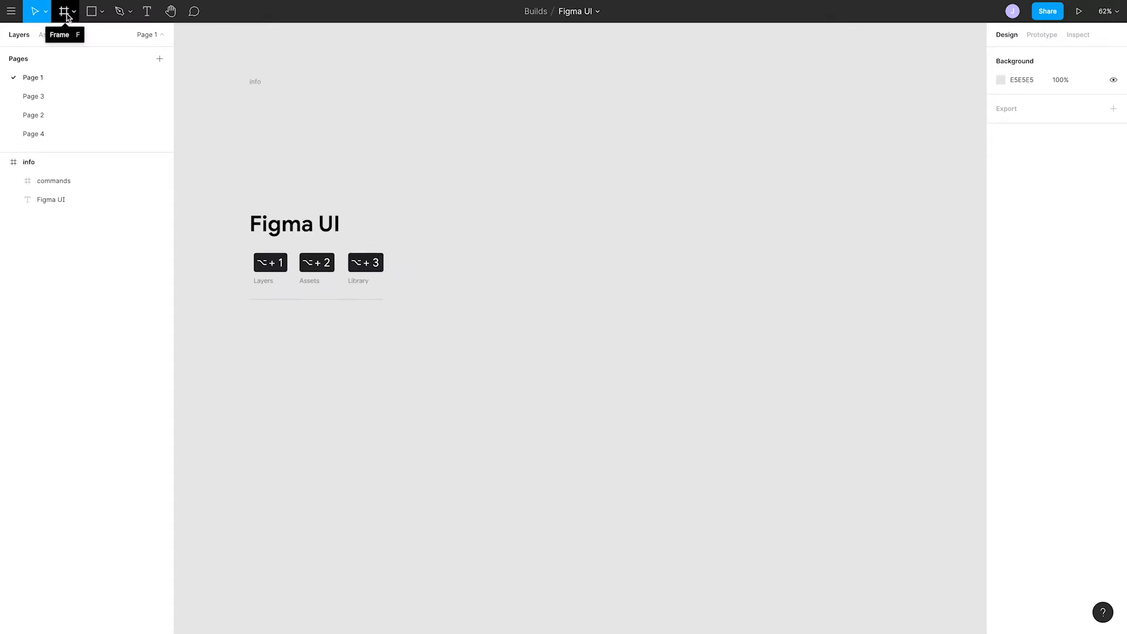
Step: Create an iPhone 8 Plus preset frame beside the info frame
click(63, 10)
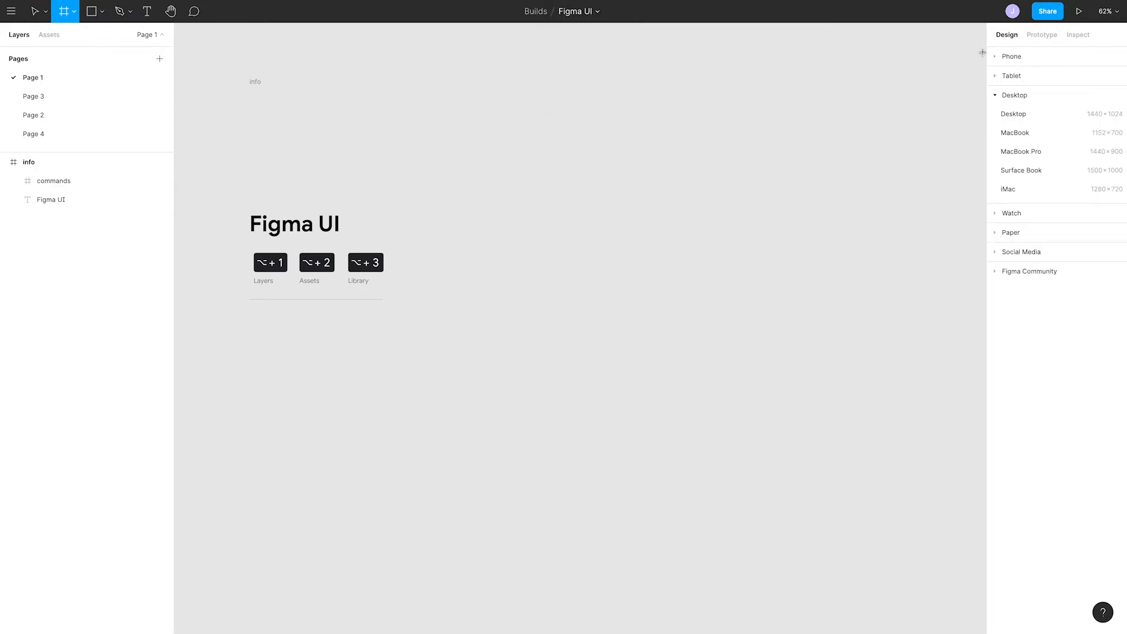
click(1013, 95)
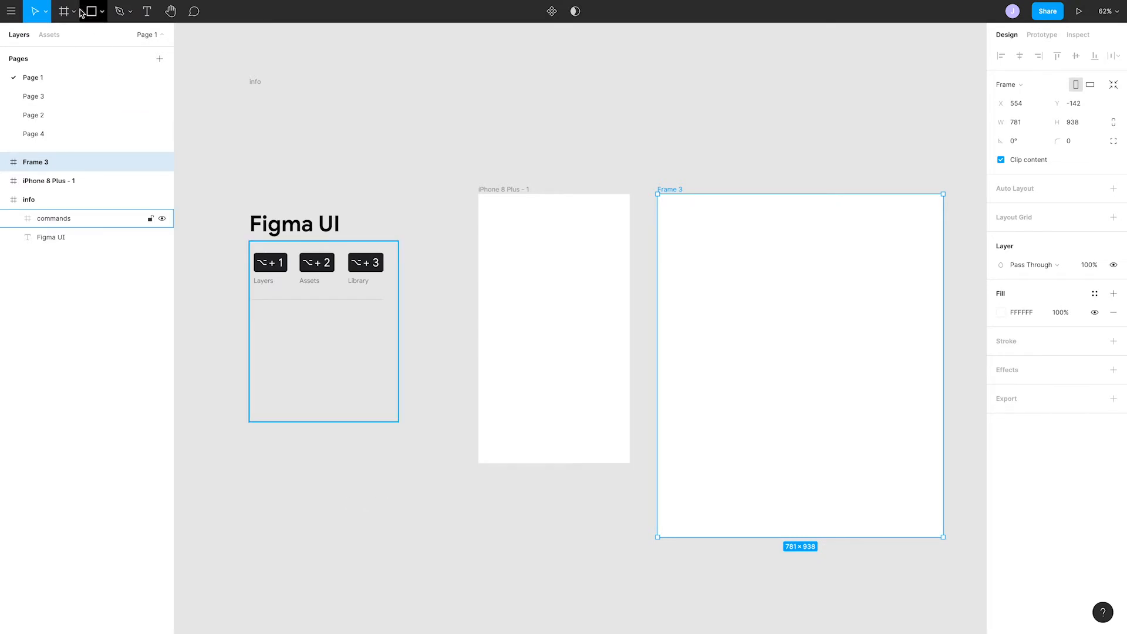
Step: Draw a square atop the iPhone frame and finish the pentagon path
click(88, 11)
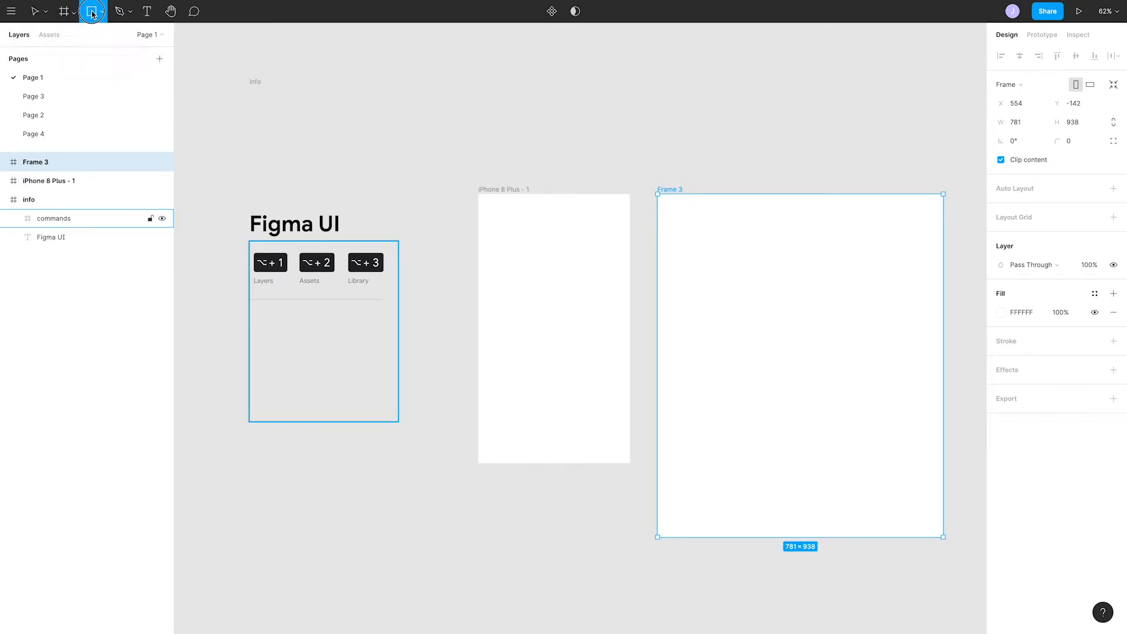
click(104, 10)
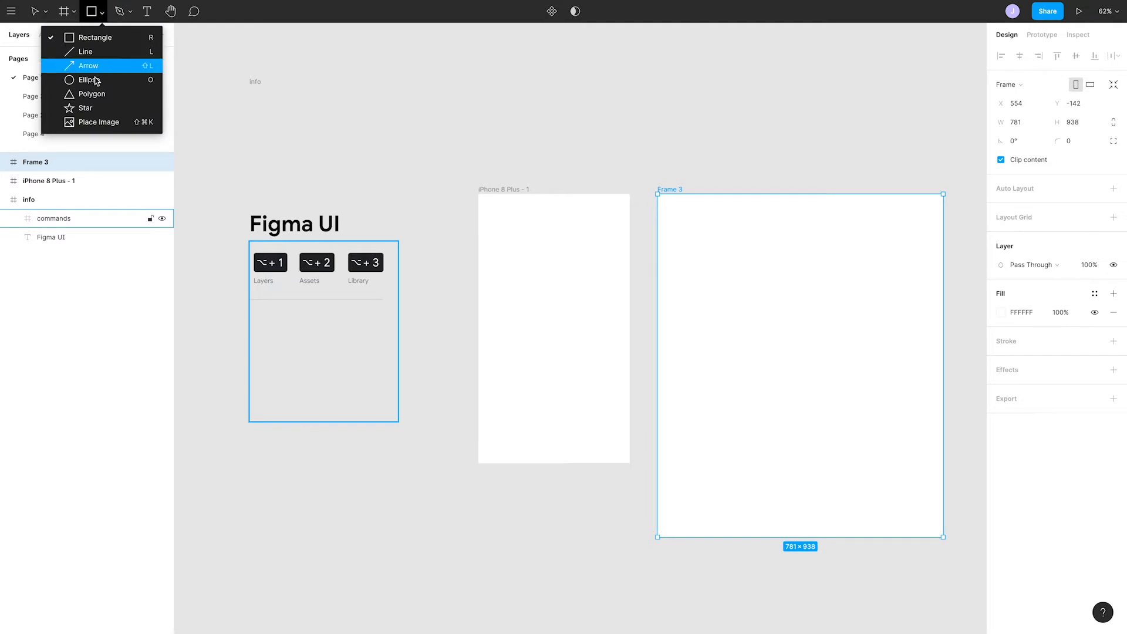
mouse_move(92, 38)
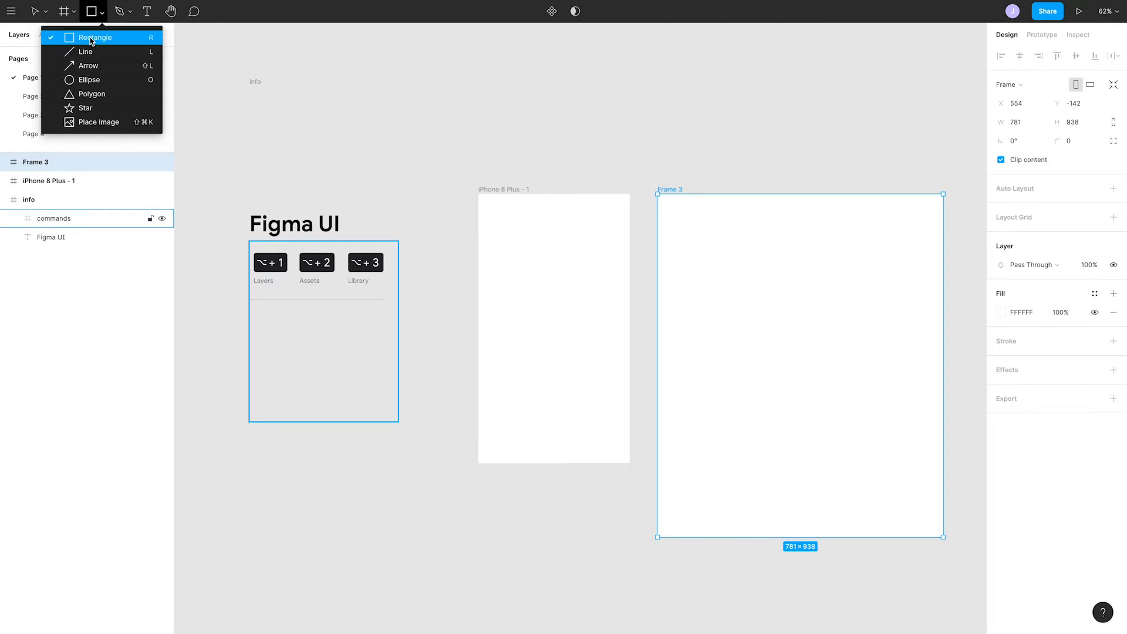
click(95, 38)
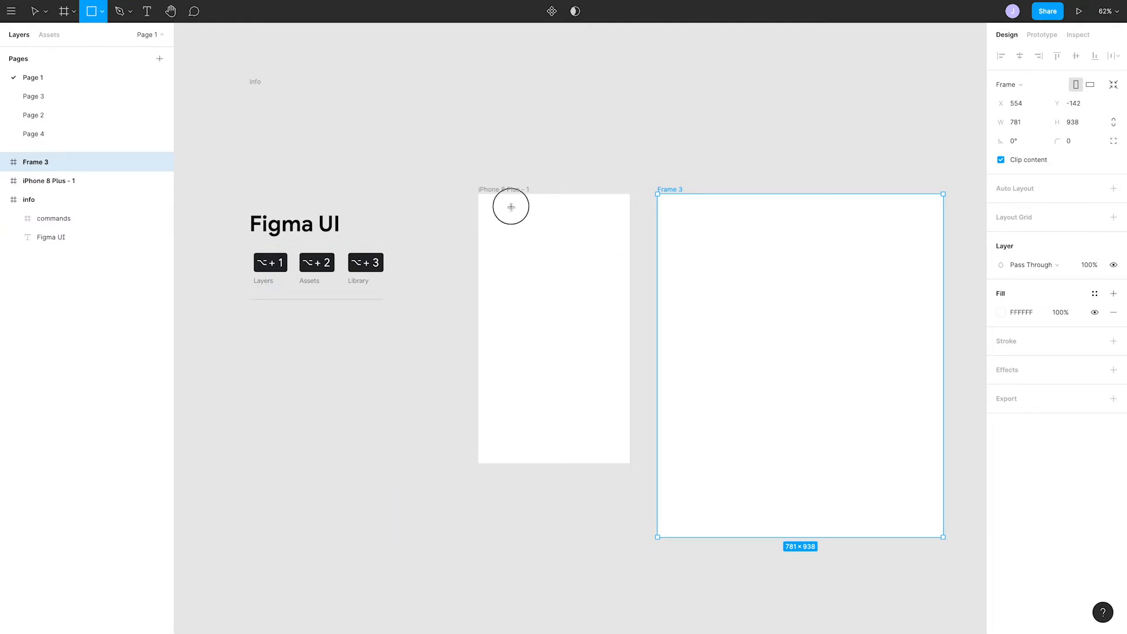
drag(510, 207, 566, 250)
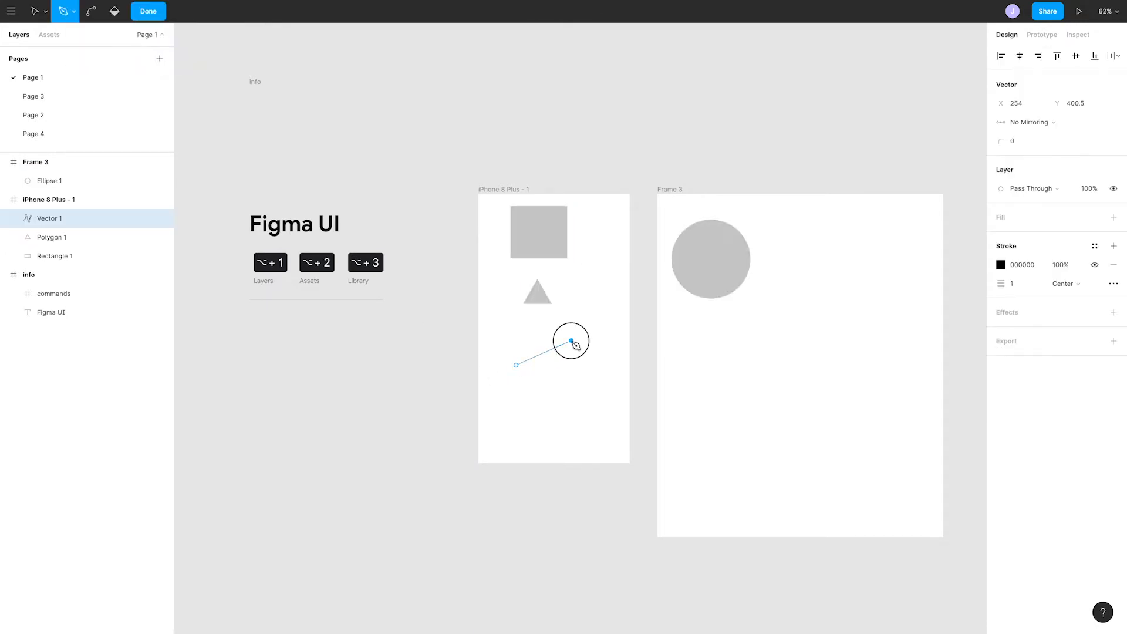
click(506, 383)
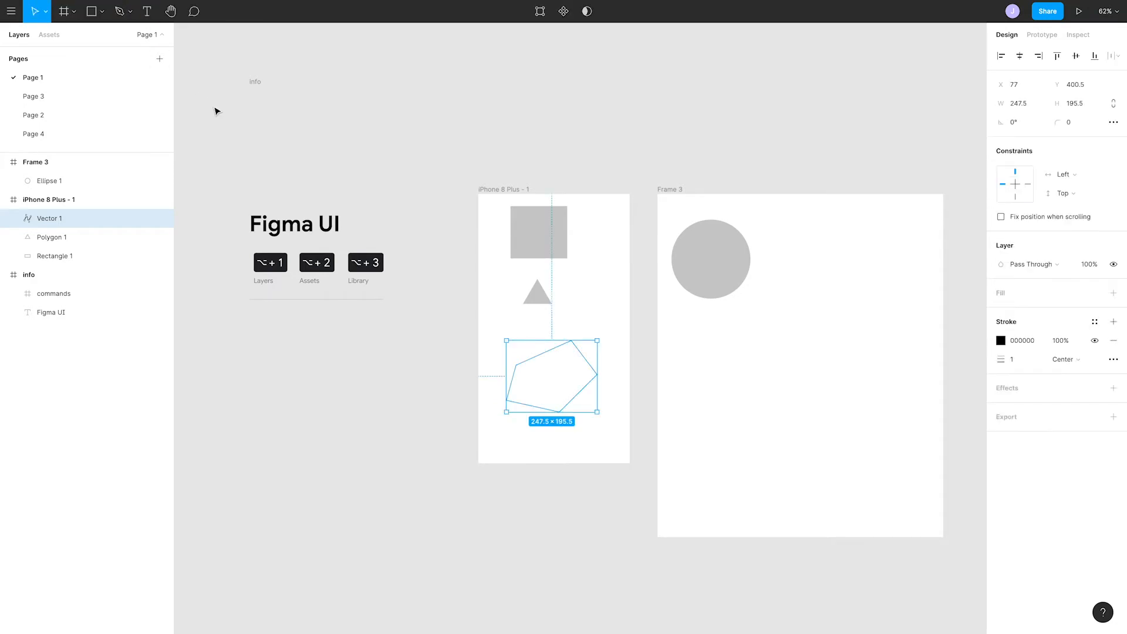
click(146, 10)
text(Hello!)
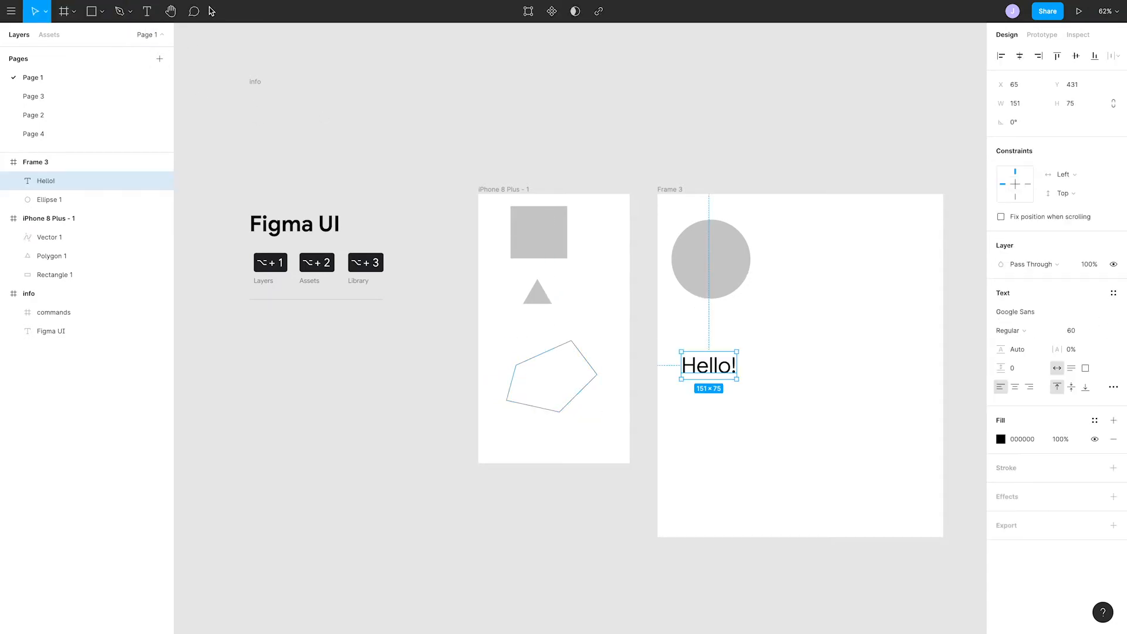
Step: Pan the canvas right and then back to centre the frames
click(170, 11)
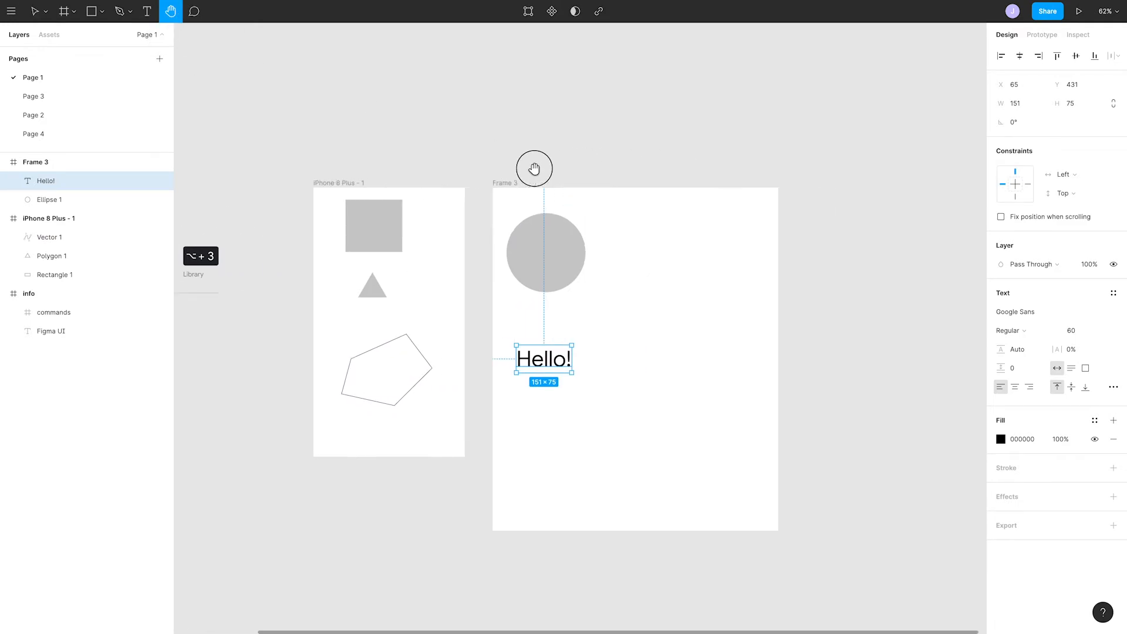
drag(534, 168, 637, 163)
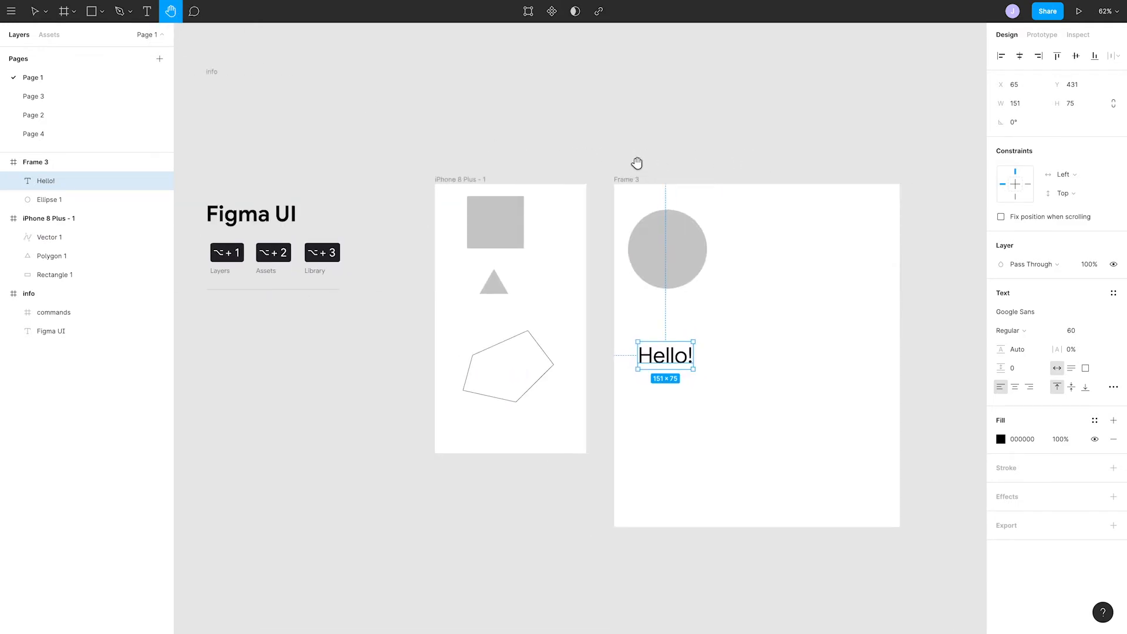
drag(636, 162, 670, 162)
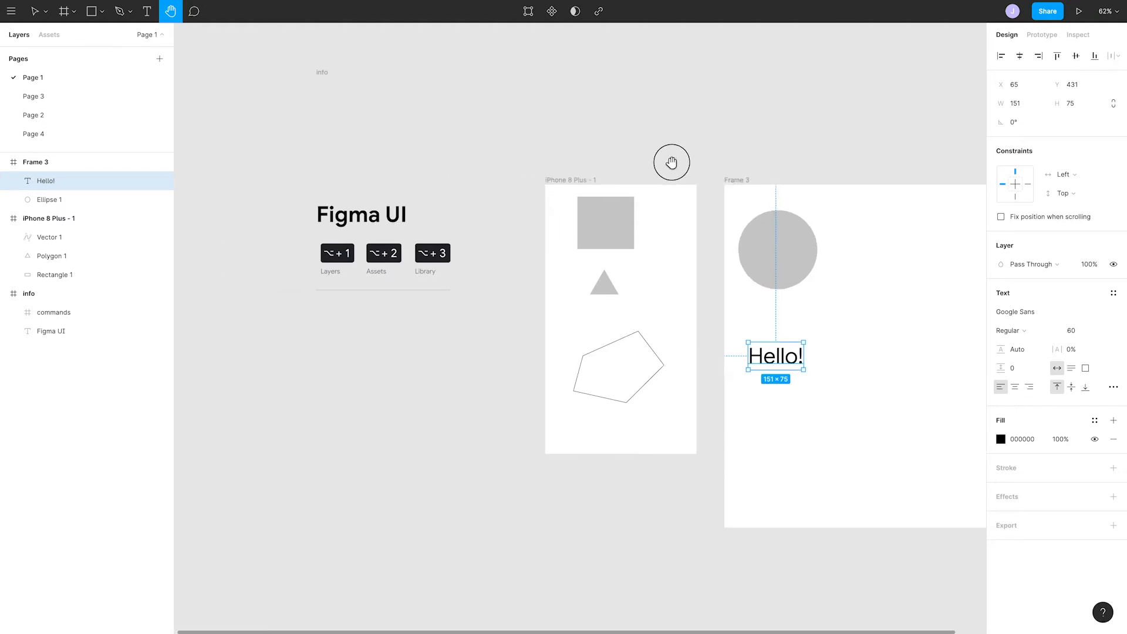
drag(670, 162, 604, 162)
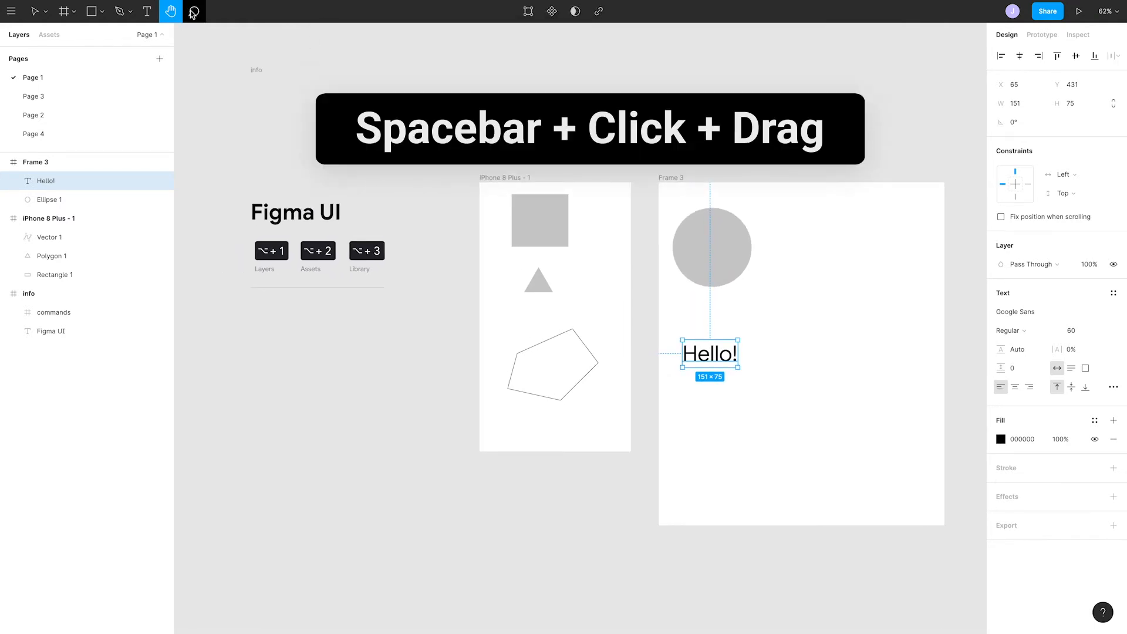
Step: Leave the comment 'Oh, hi!' beside the Hello! text
click(193, 10)
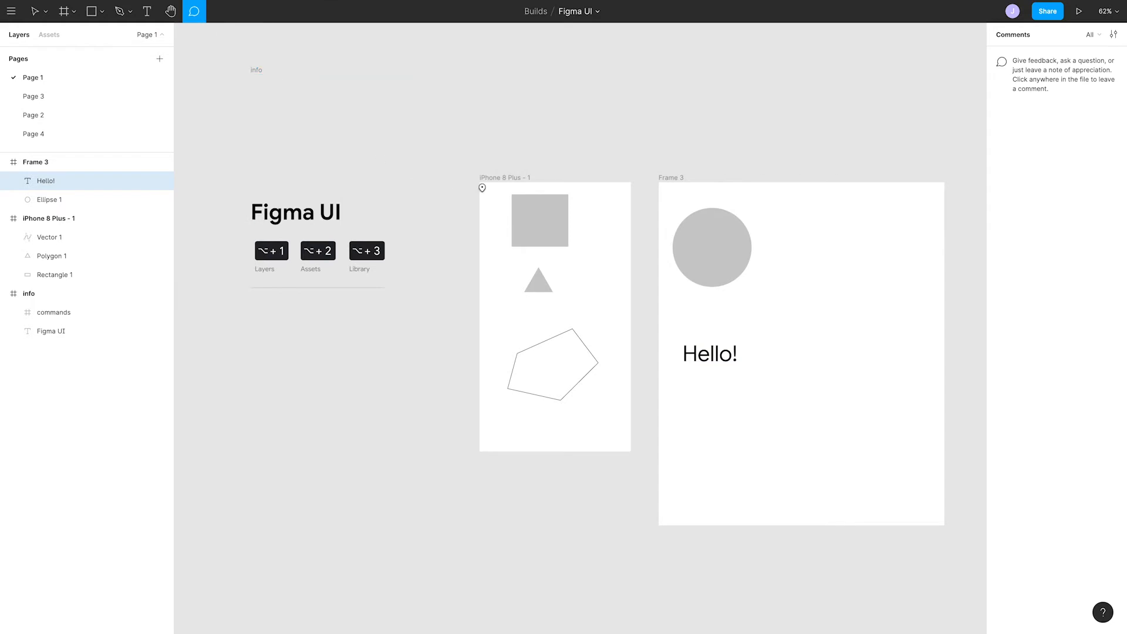
click(676, 336)
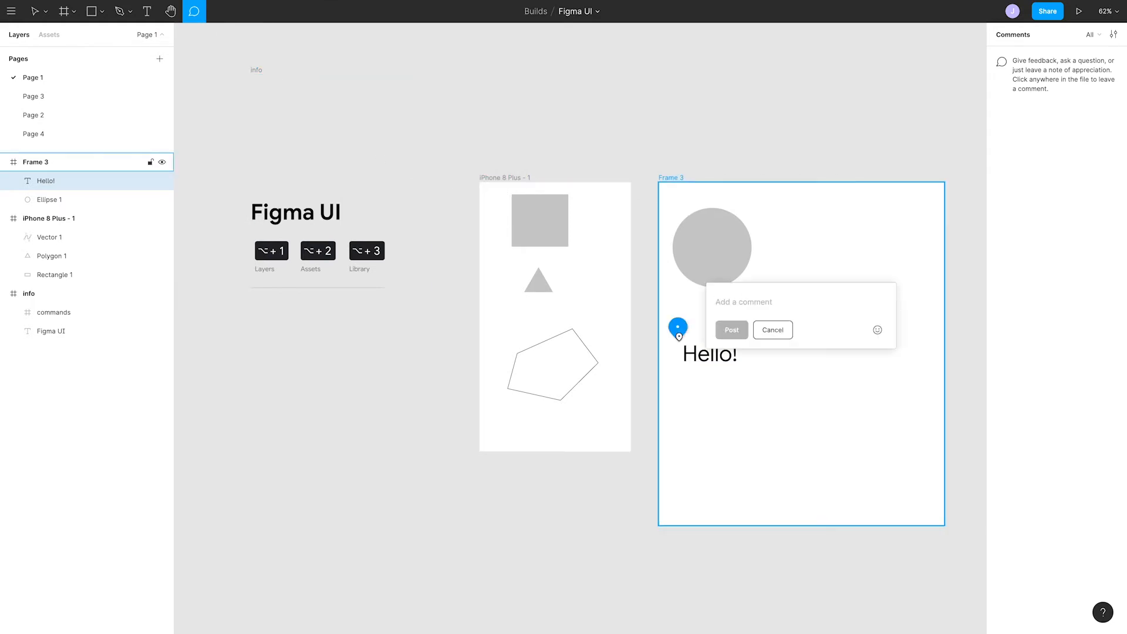
text(Oh, hi!)
click(579, 11)
text( Intro)
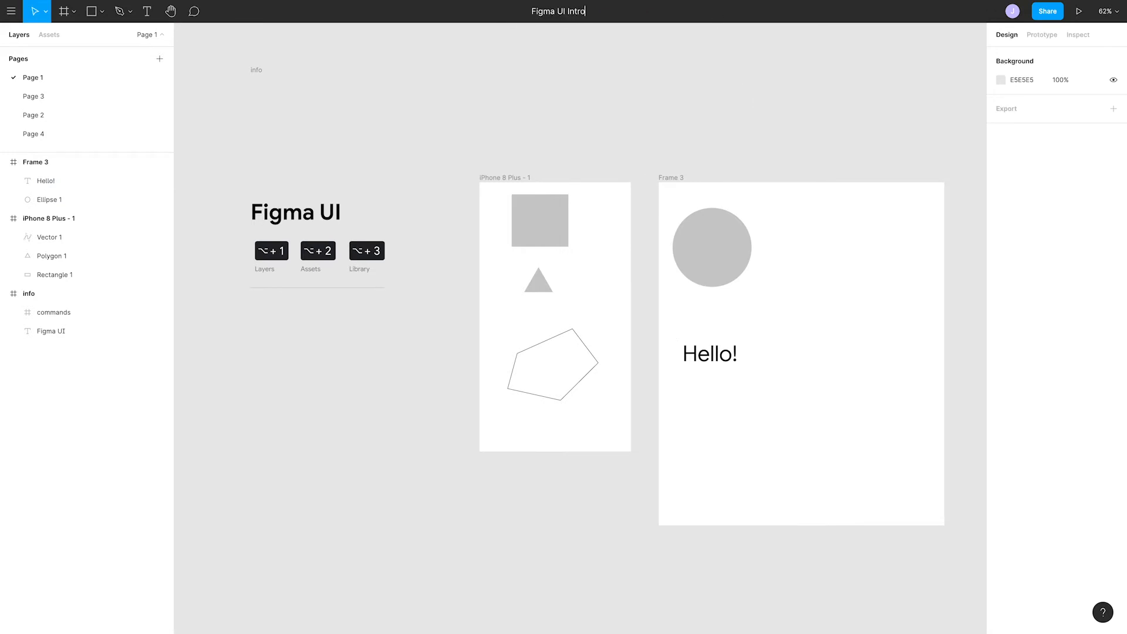
click(612, 13)
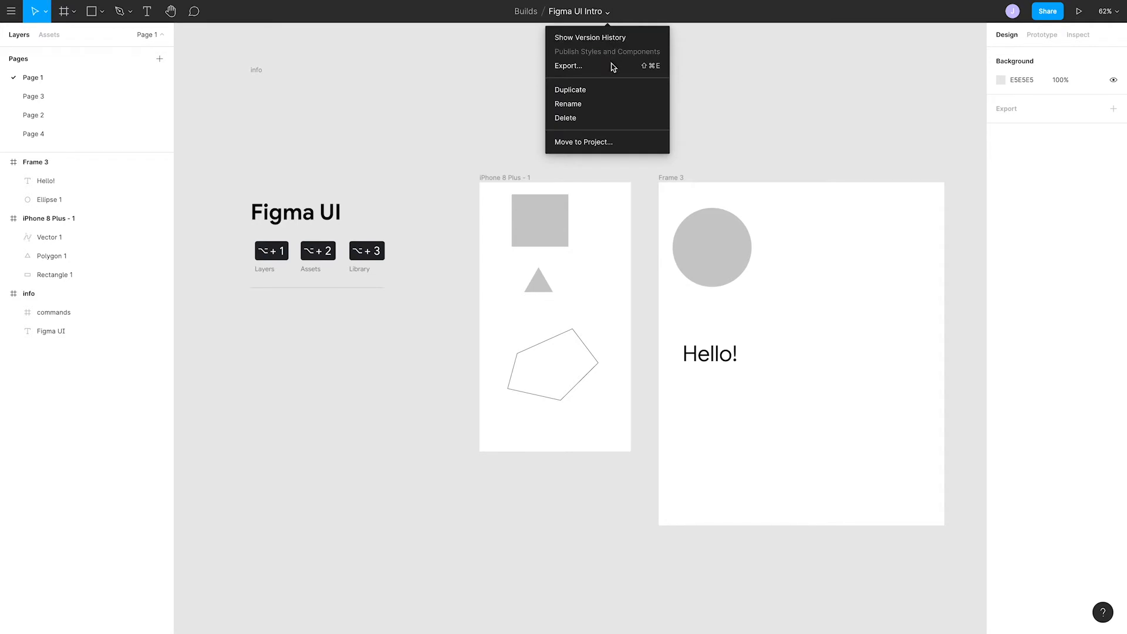
click(816, 106)
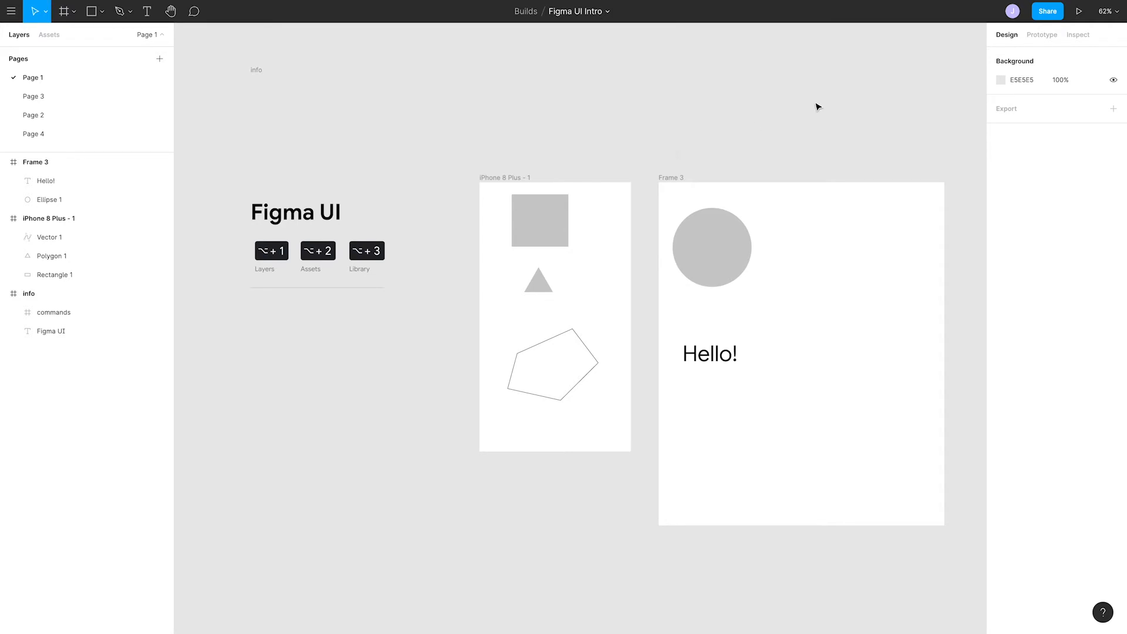
mouse_move(1012, 11)
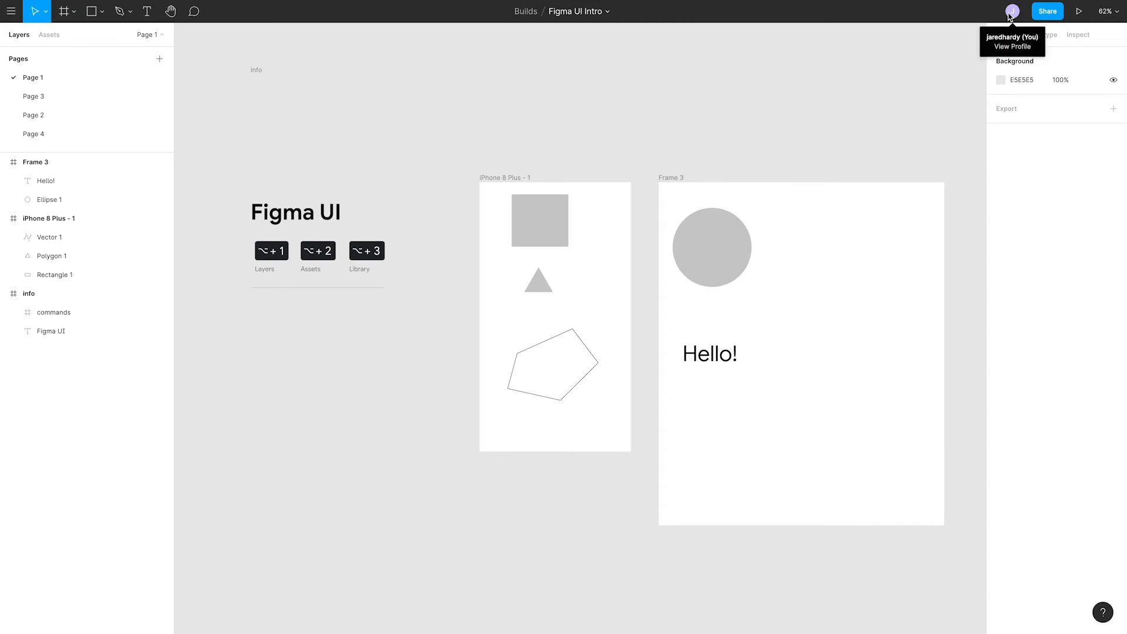
mouse_move(1011, 10)
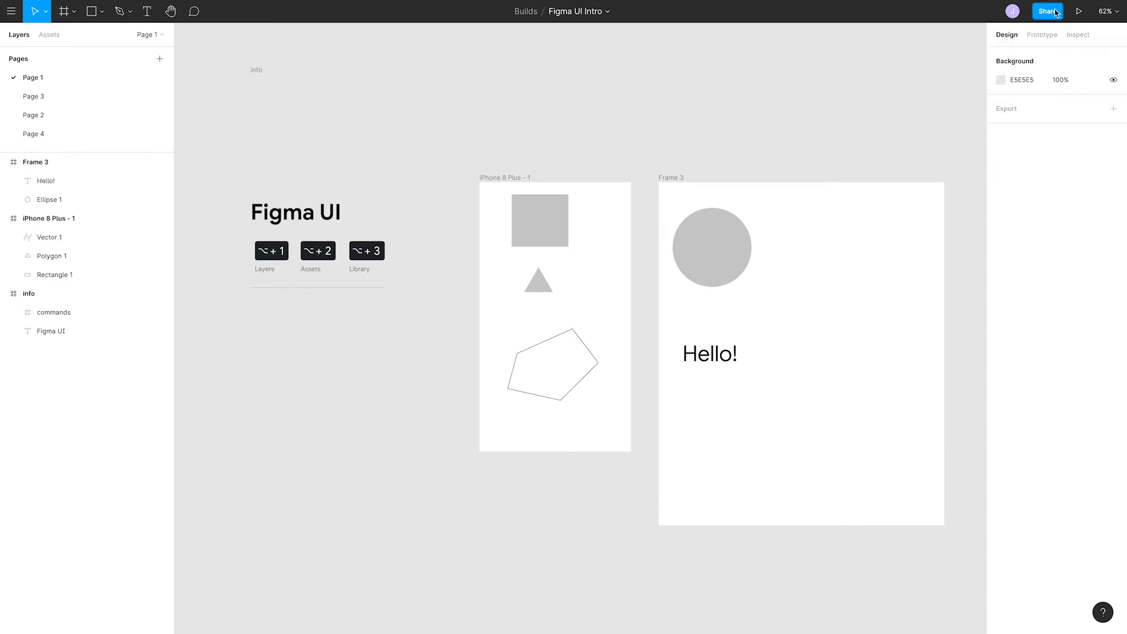
click(1047, 11)
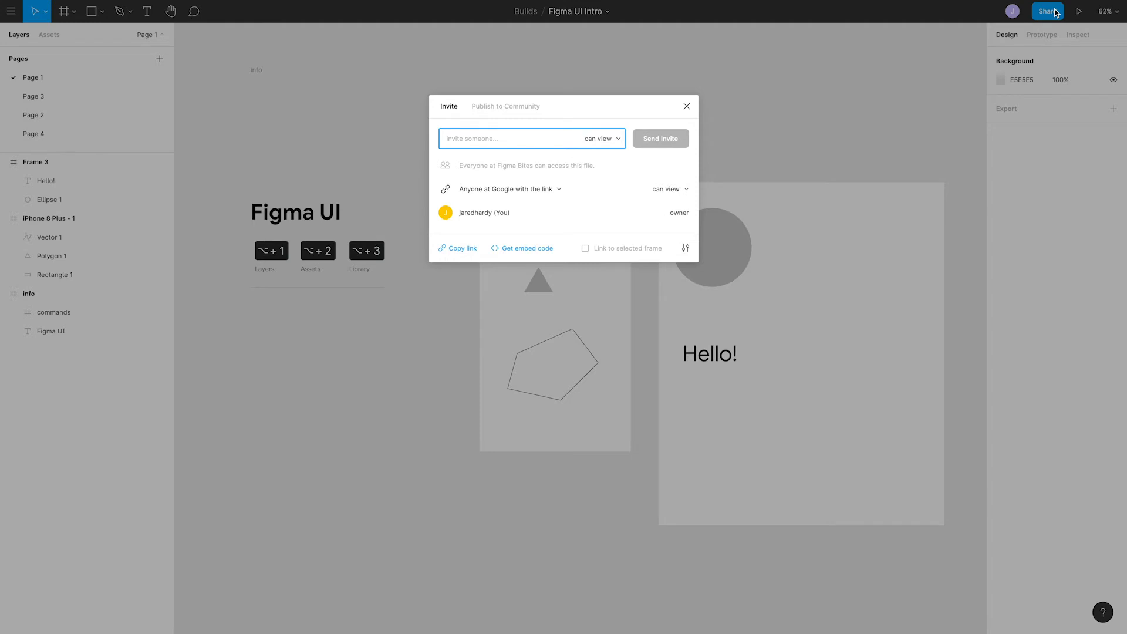
mouse_move(613, 138)
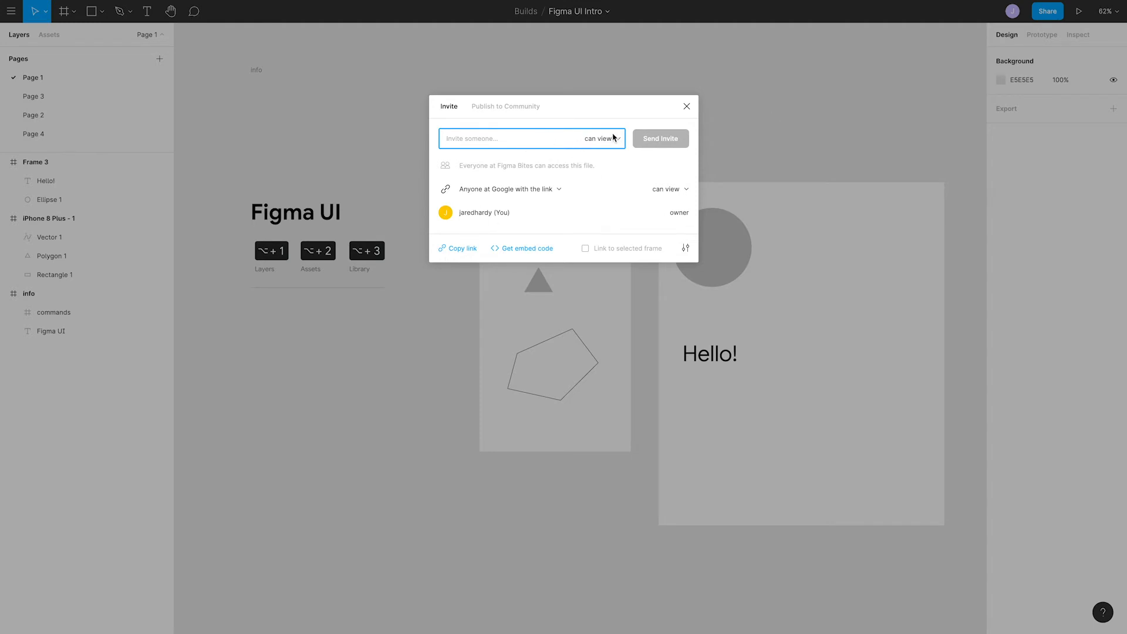
click(599, 138)
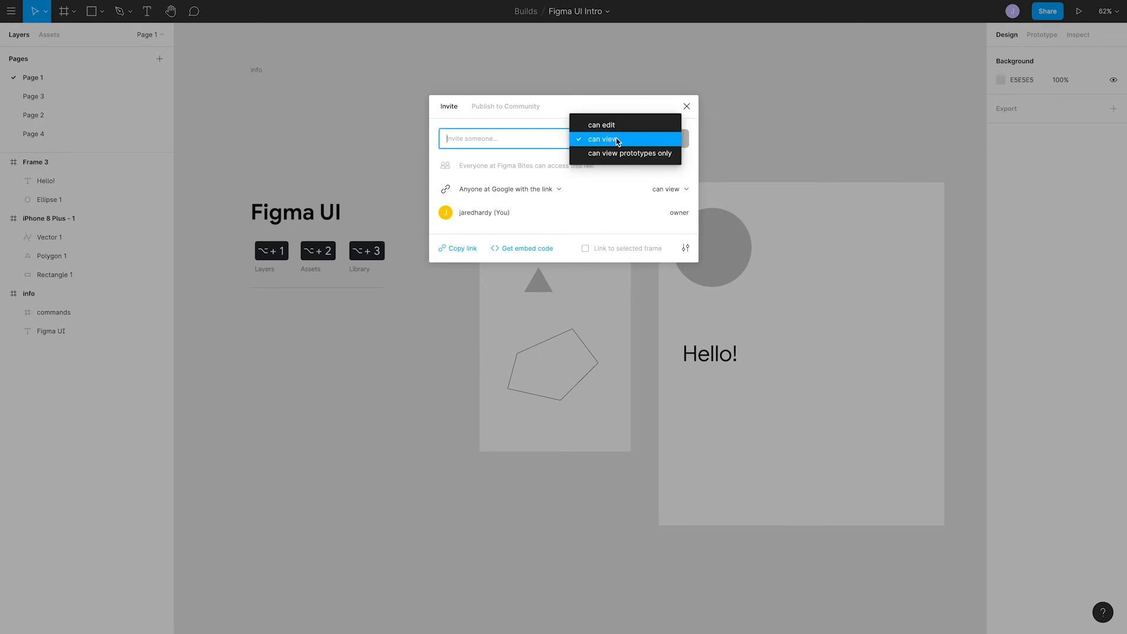
click(686, 105)
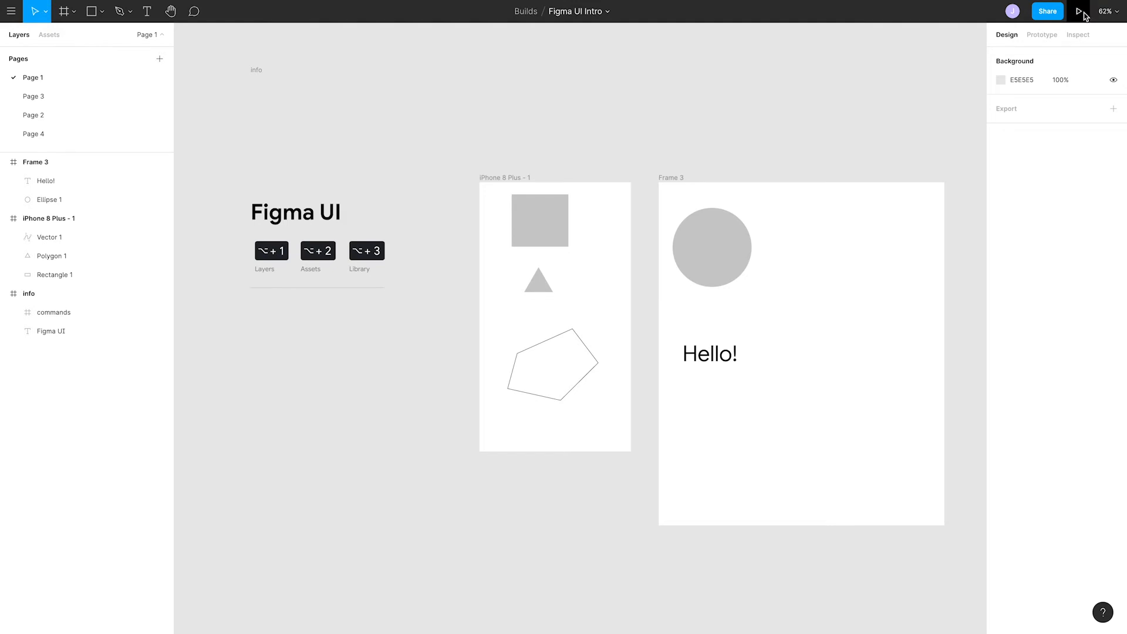
mouse_move(1078, 11)
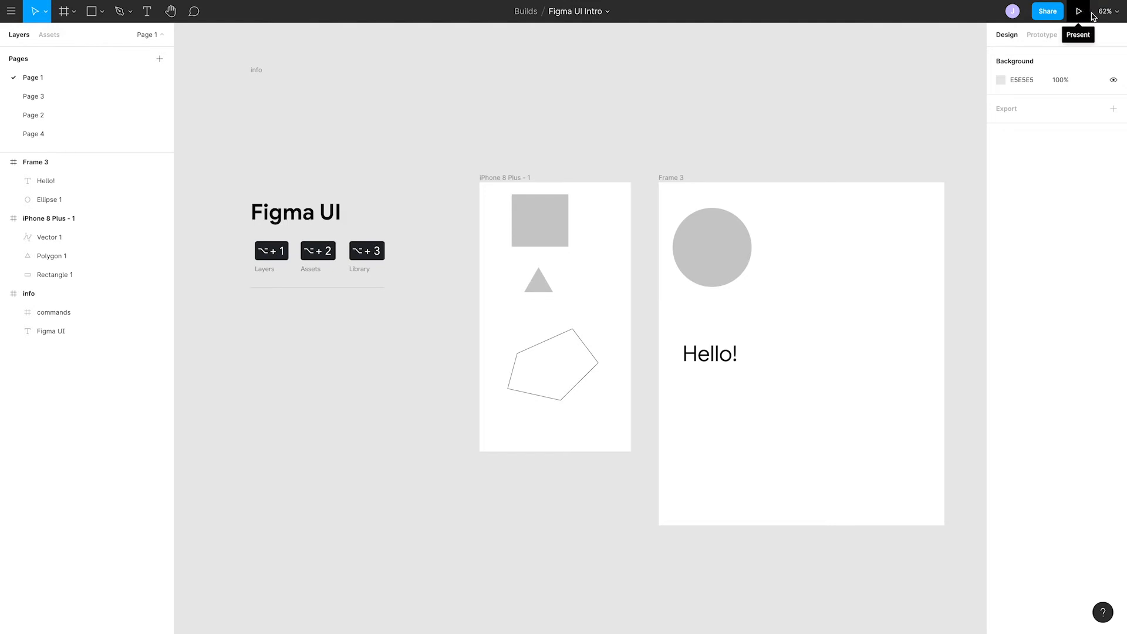
click(1108, 10)
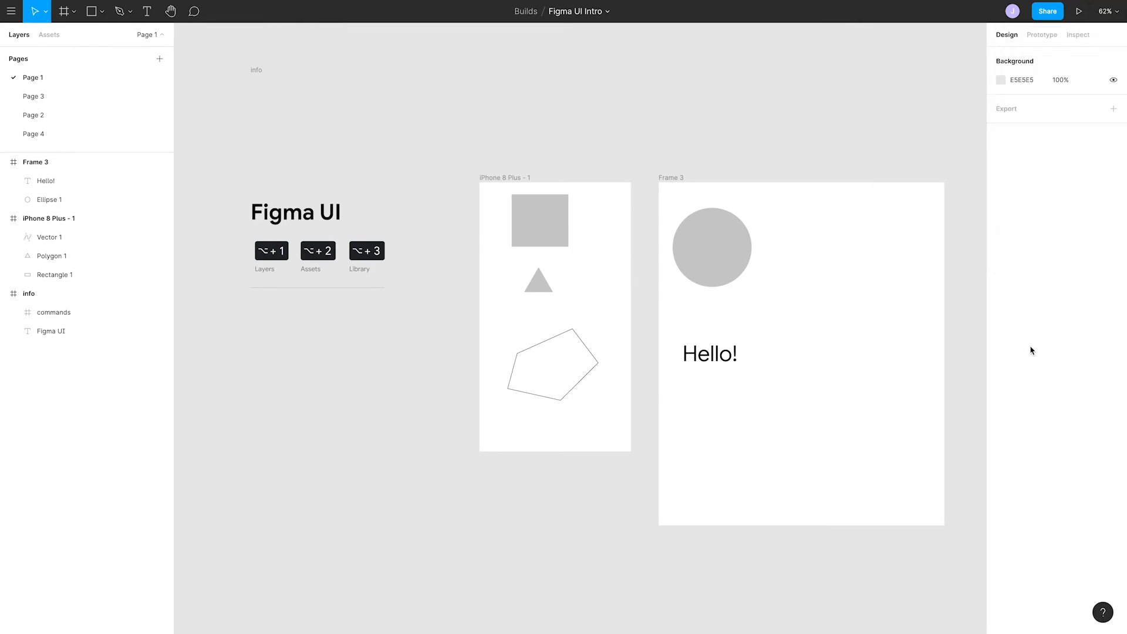
click(711, 246)
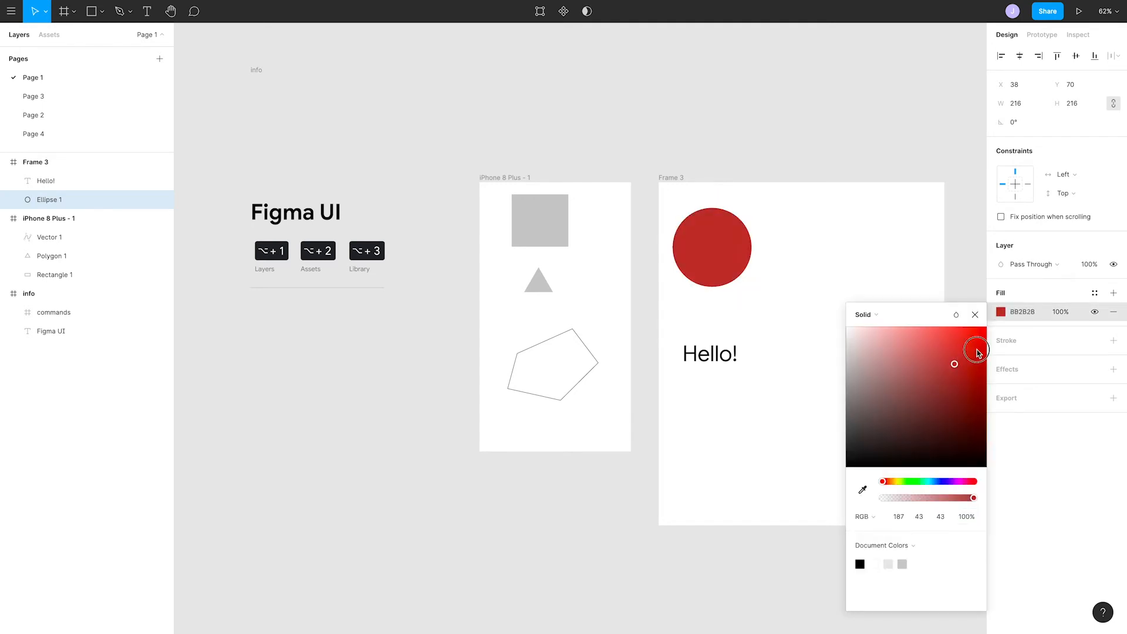
Step: Pick a red fill for the circle in Frame 3
click(974, 314)
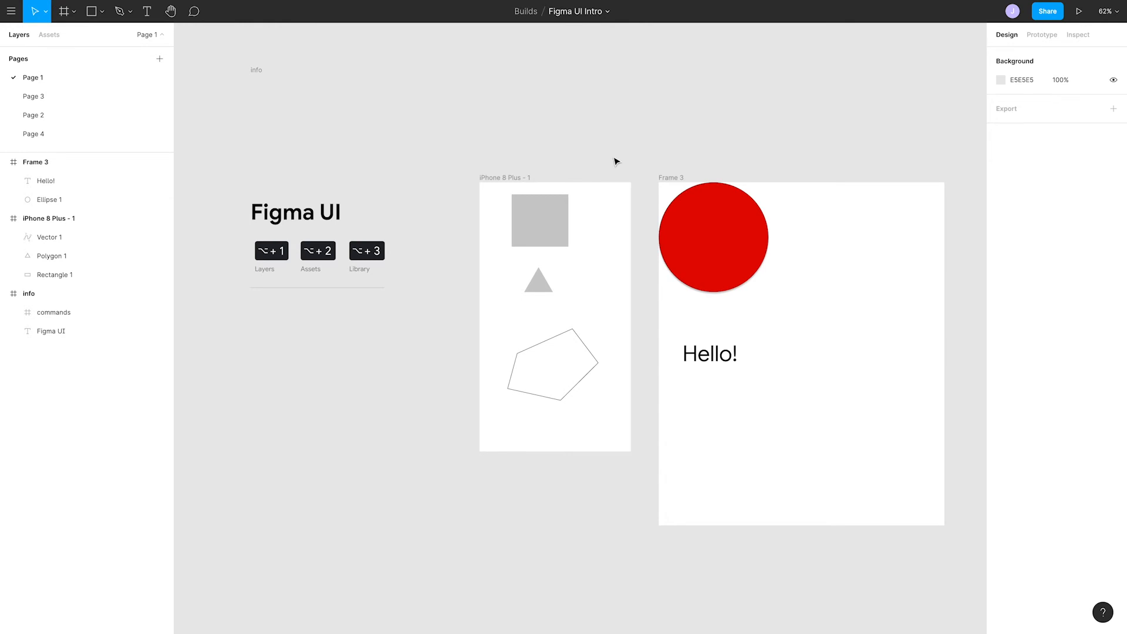
Step: Check Prototype and Inspect, then view the red circle's code specs
click(1041, 35)
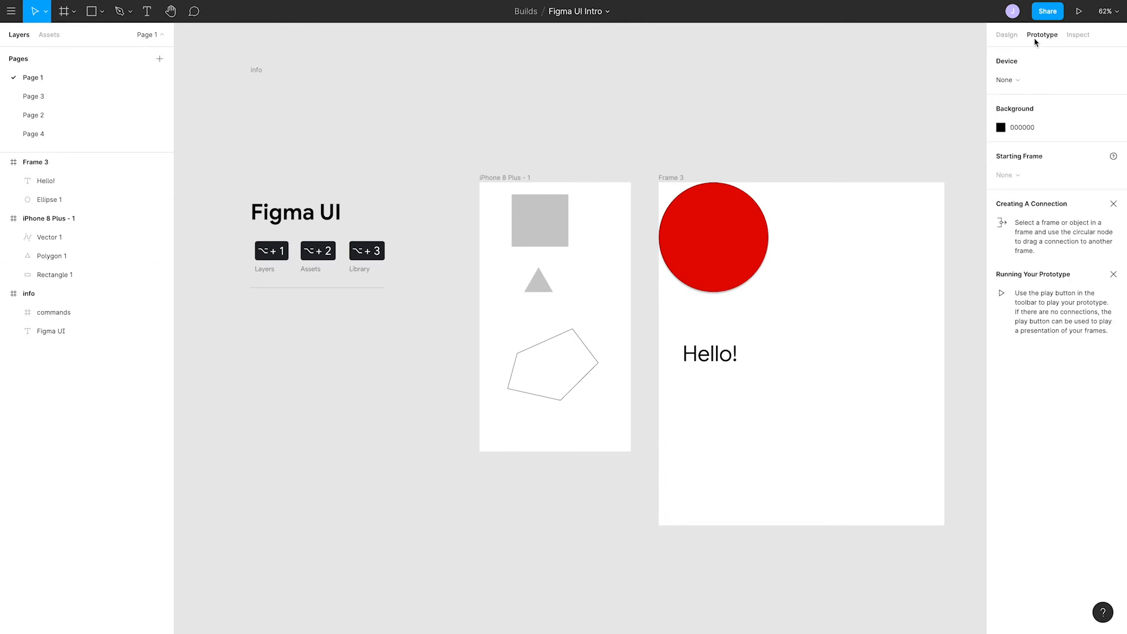
click(1077, 34)
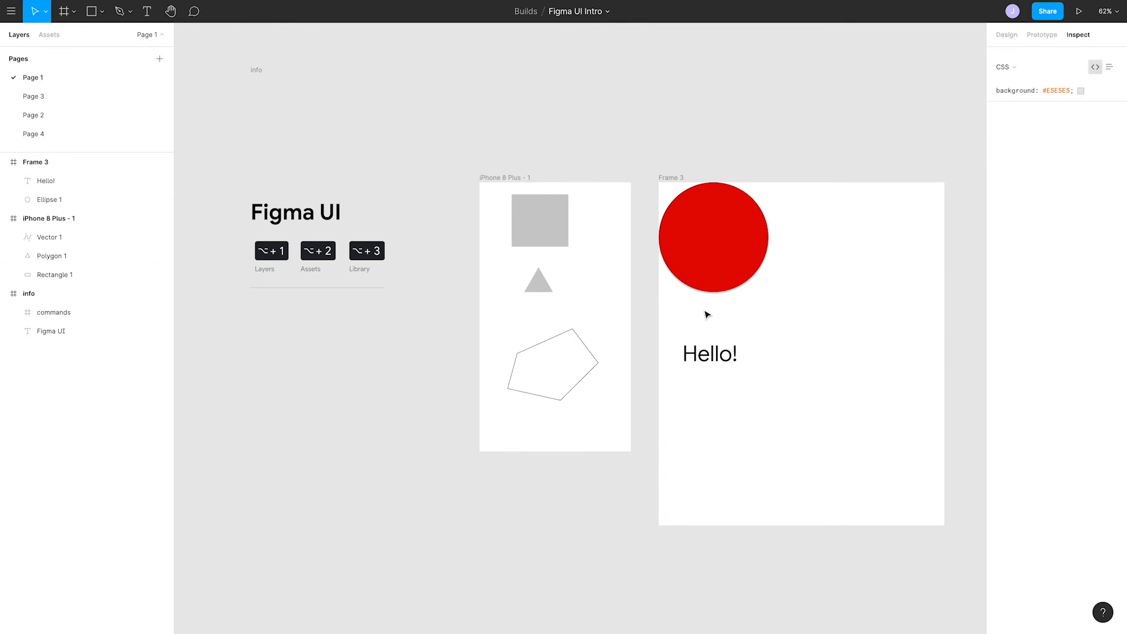
click(712, 237)
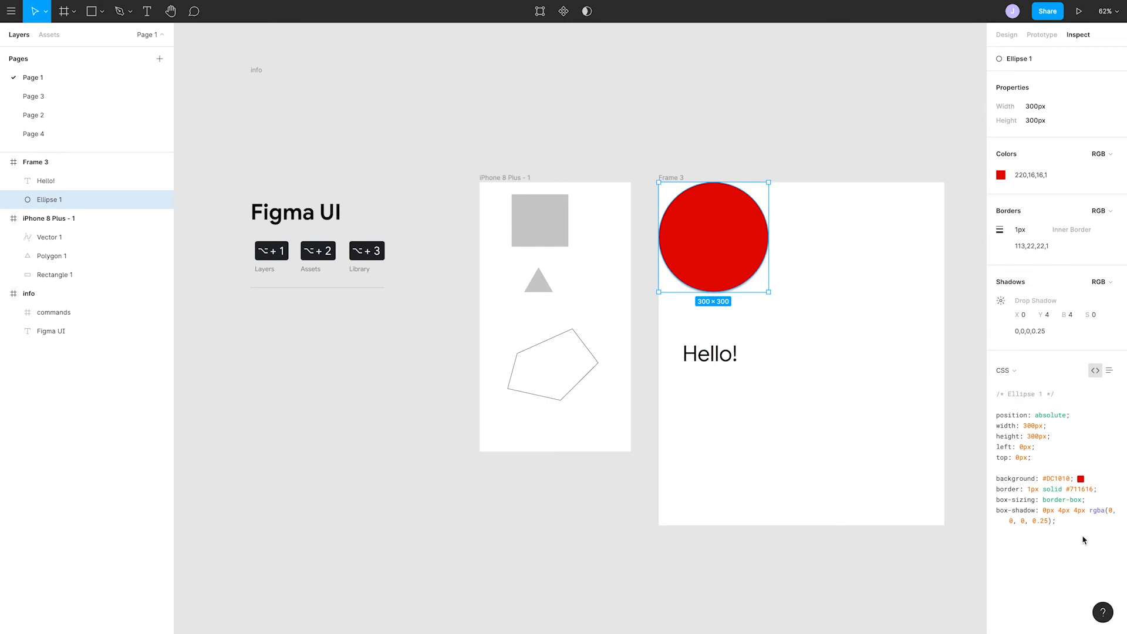
mouse_move(1041, 314)
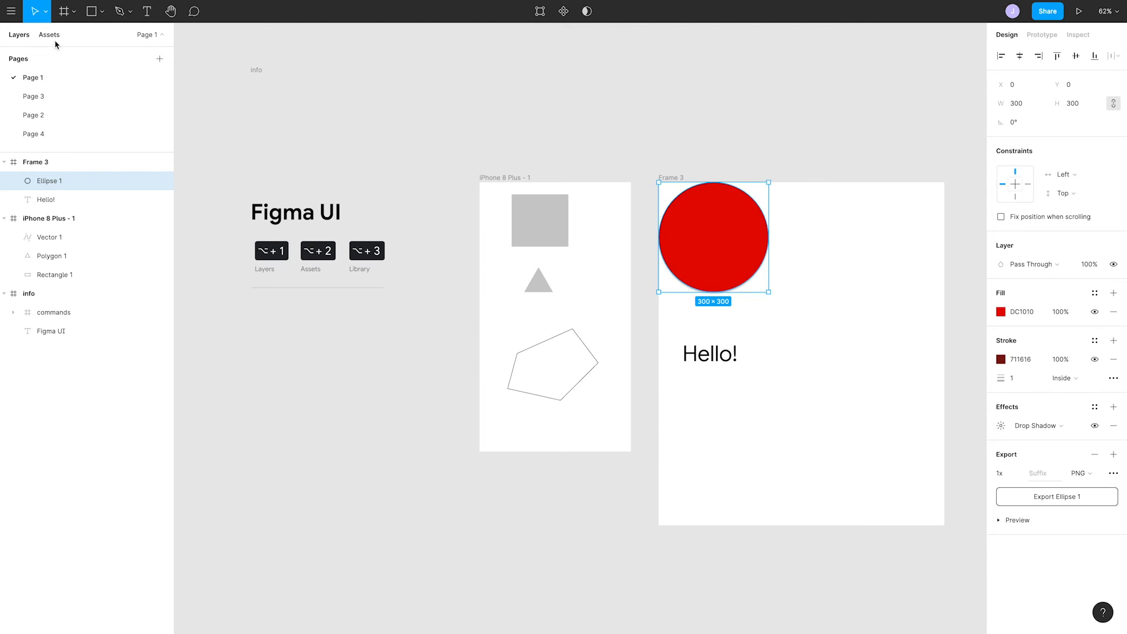
Step: Place a Bottom App Bar from Google Material - Components > App Bars
click(49, 34)
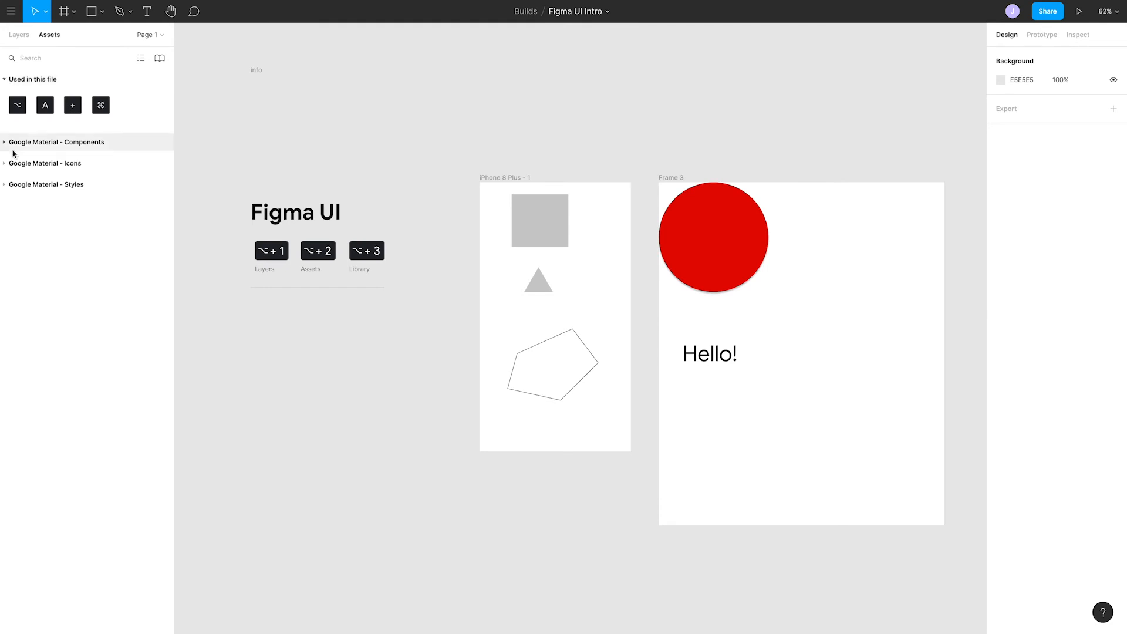
click(57, 141)
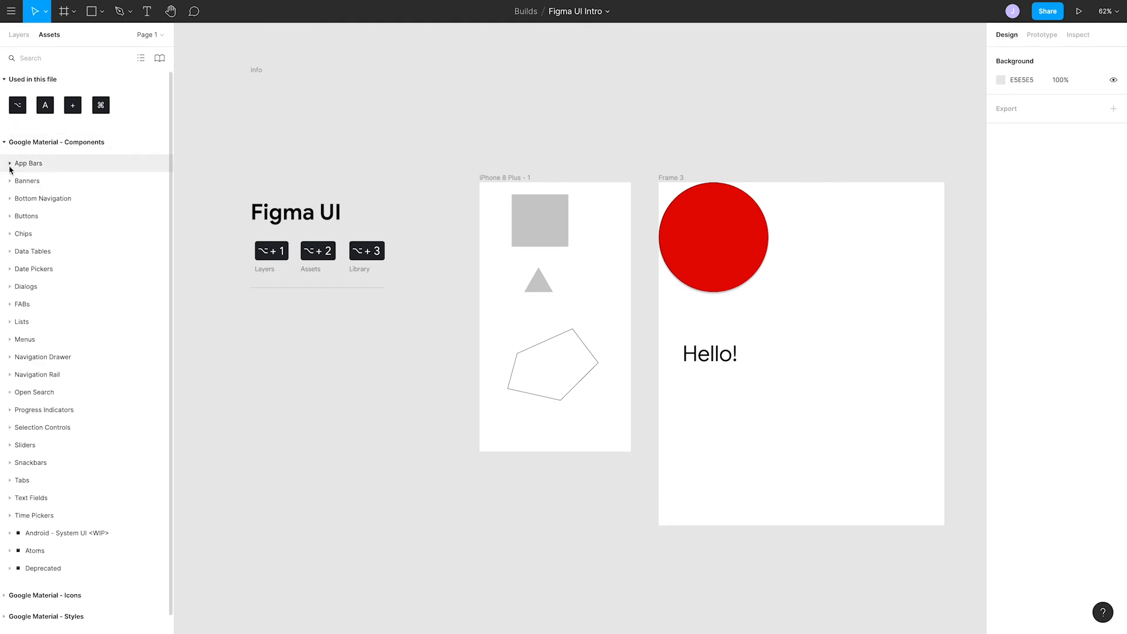
click(29, 163)
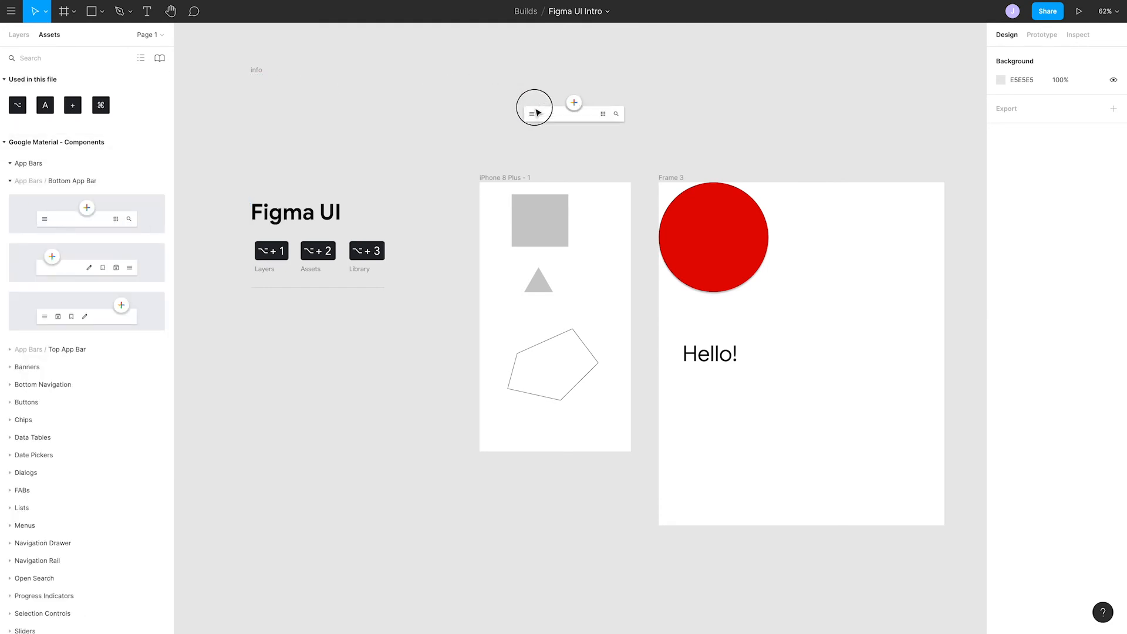
click(534, 110)
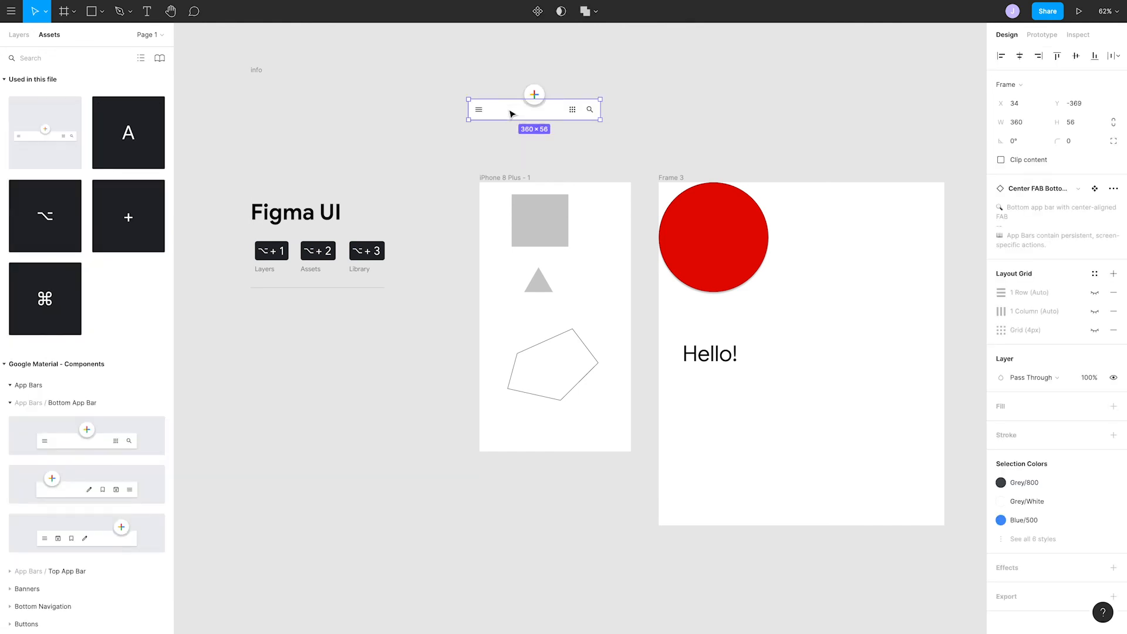
mouse_move(24, 80)
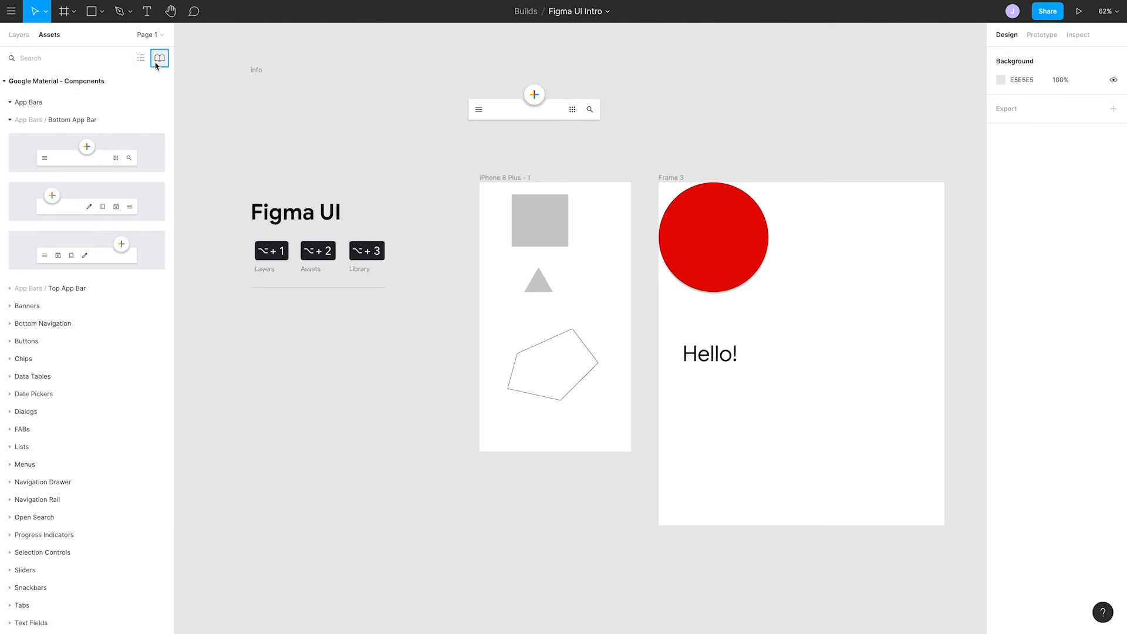
Step: Check Team Library updates, then search assets for 'But'
click(159, 58)
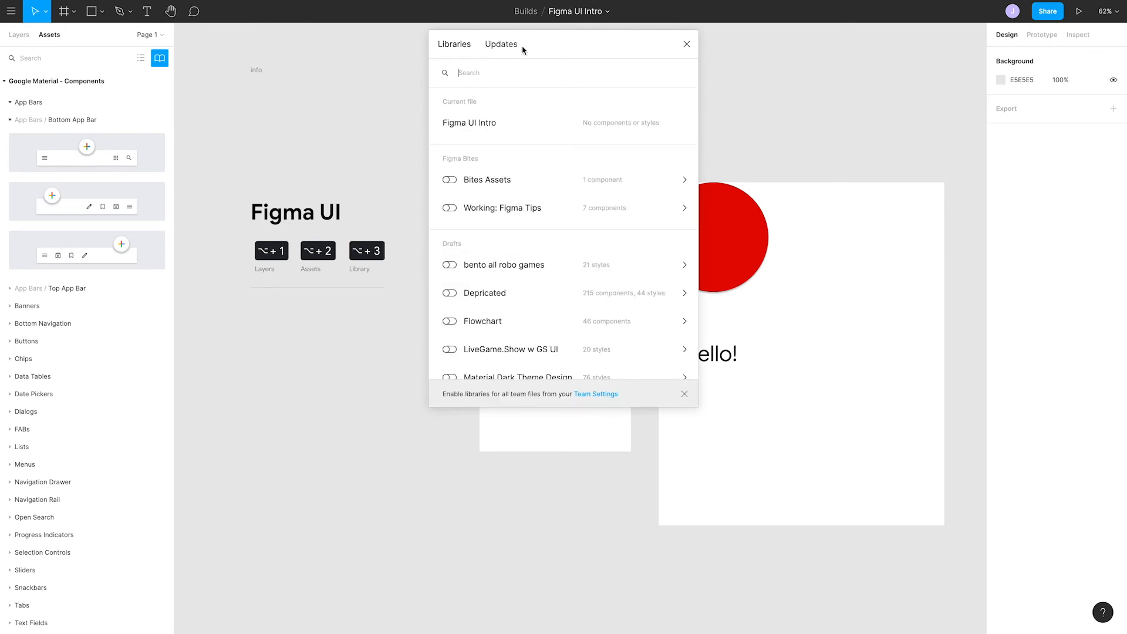
click(500, 44)
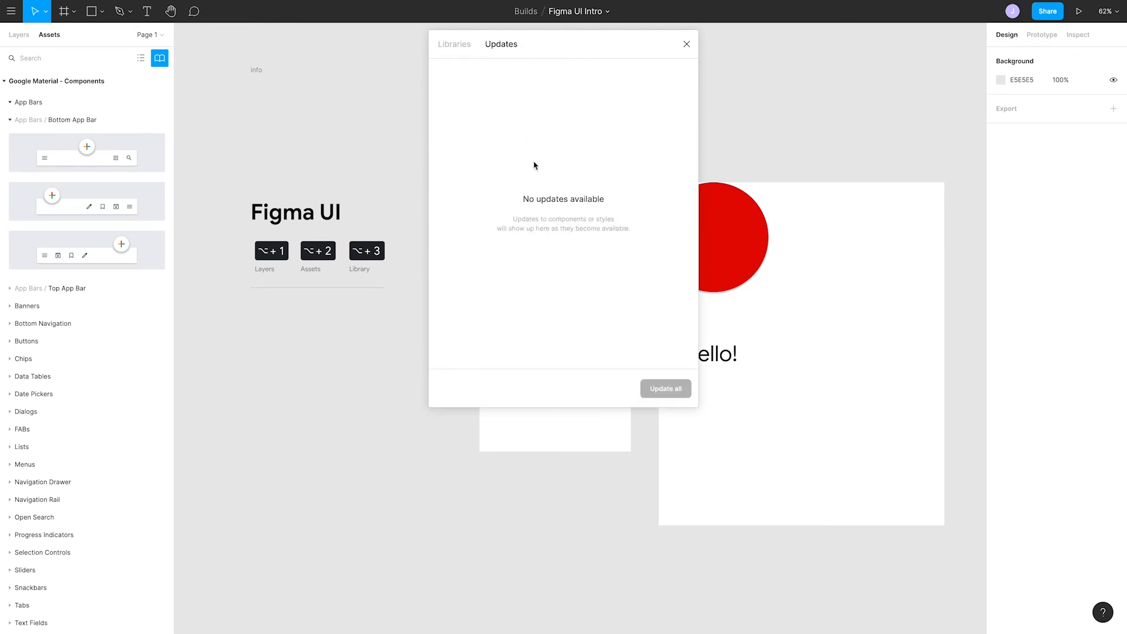
text(Button)
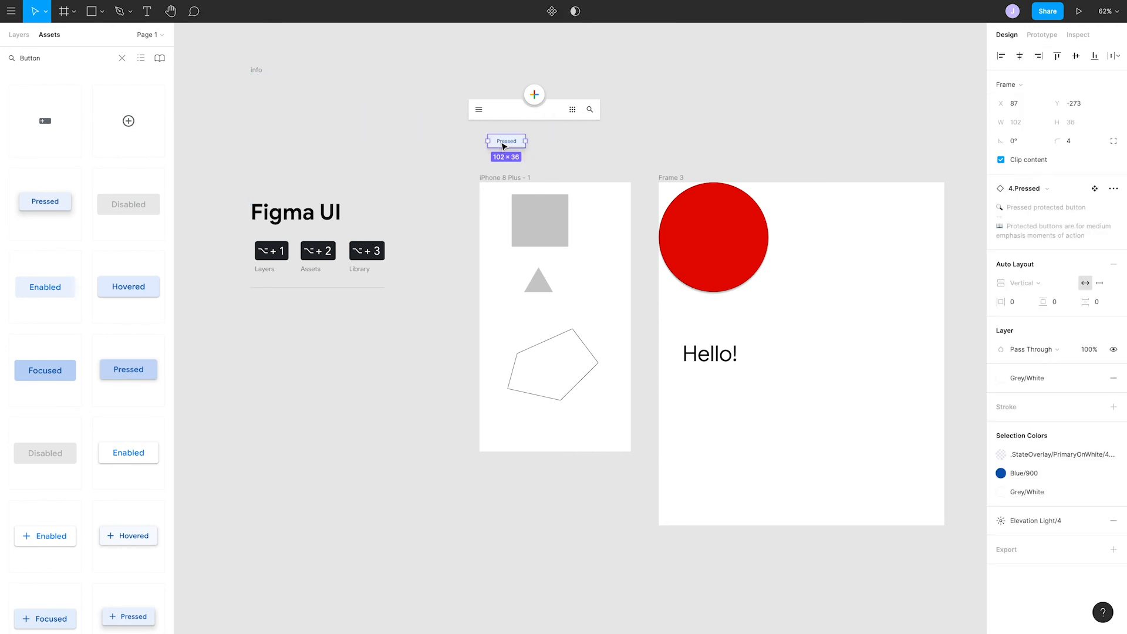
mouse_move(533, 391)
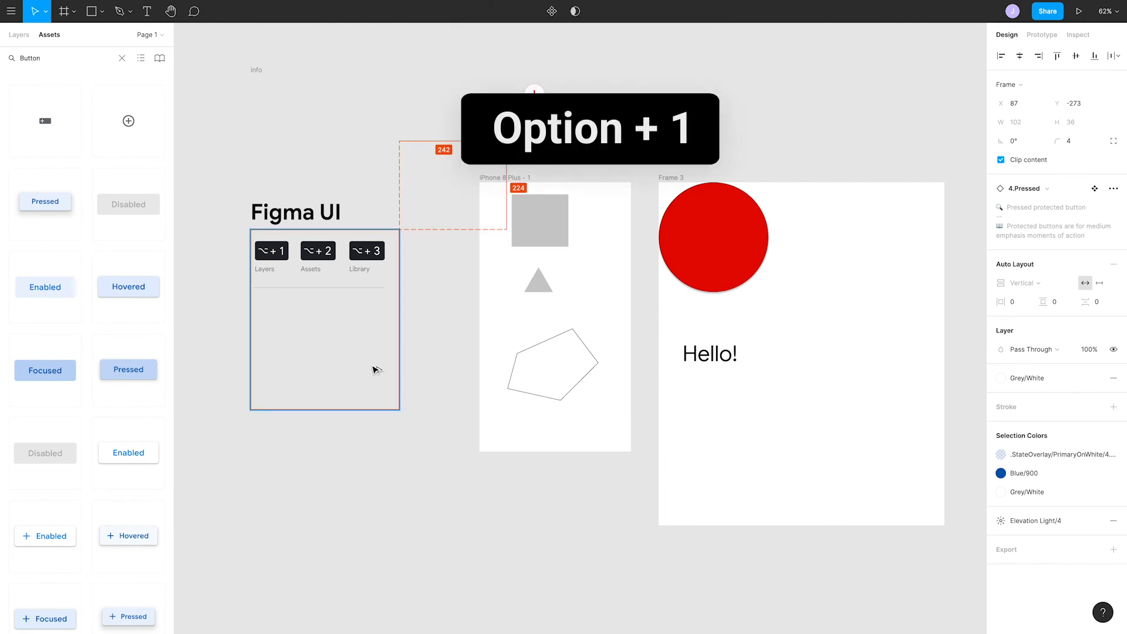
Step: Show the Layers list with the Pressed button and bottom app bar
click(19, 35)
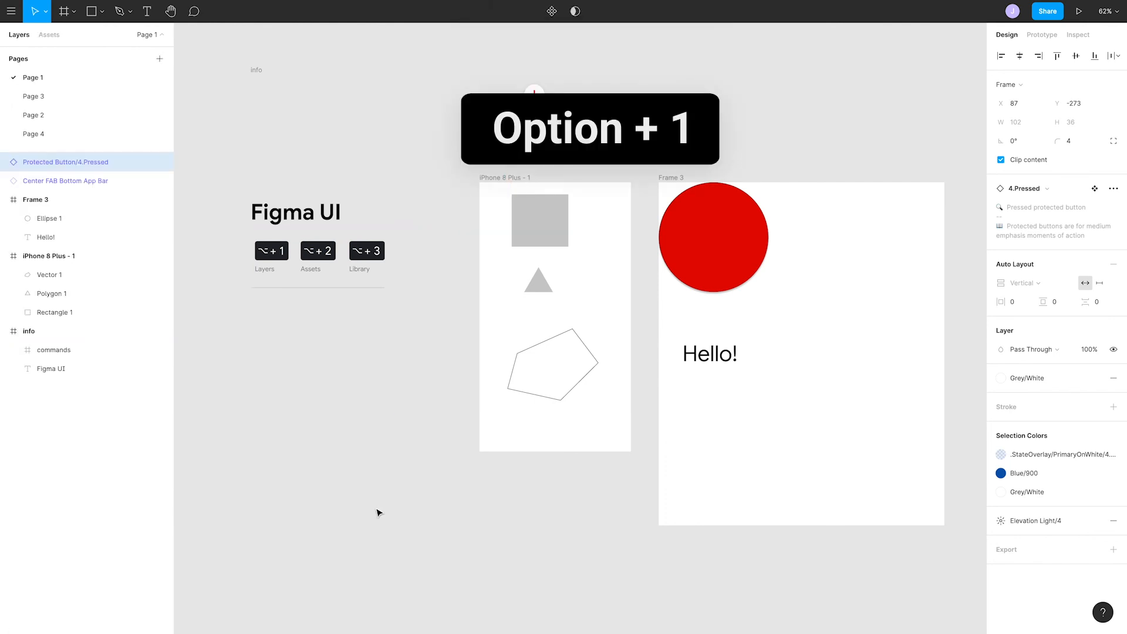